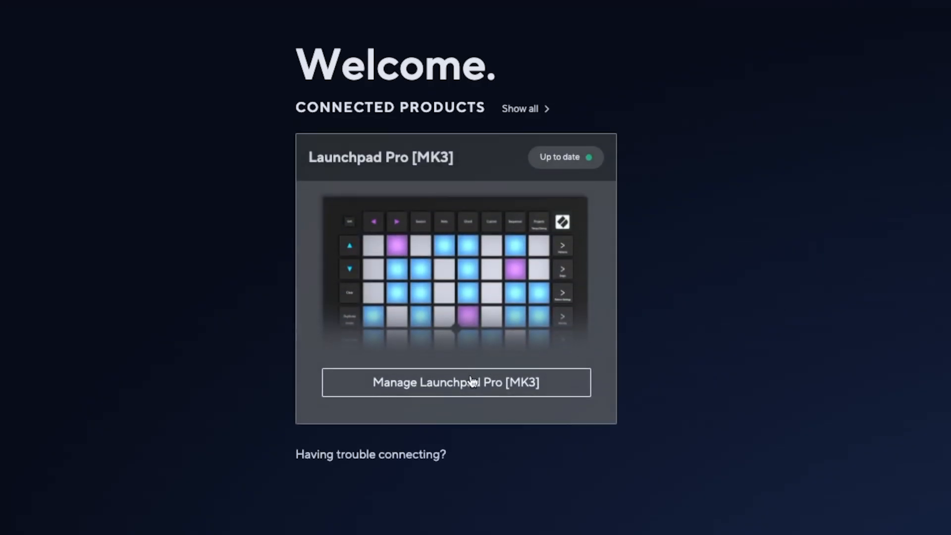
Manage the connected Launchpad Pro [MK3] and start a new empty custom mode.
click(456, 383)
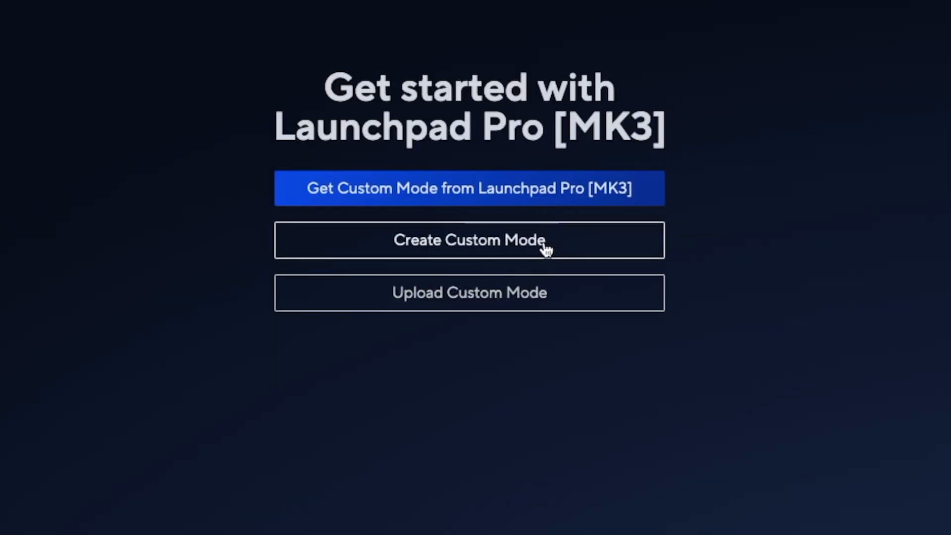
click(469, 239)
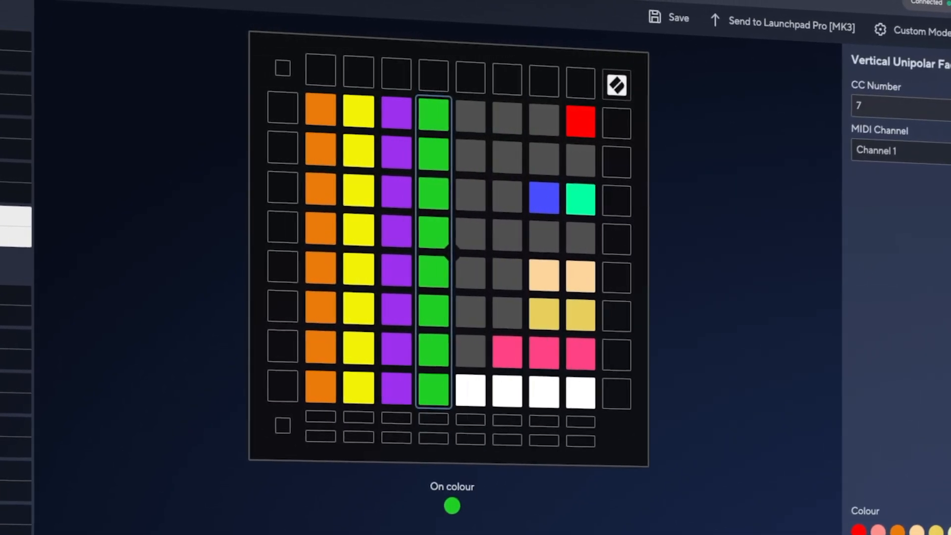
text(10)
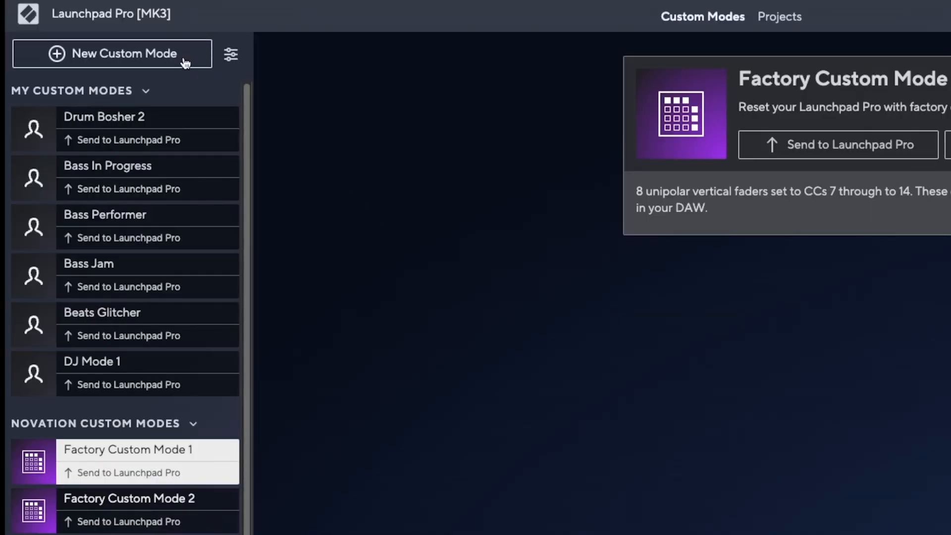
click(112, 53)
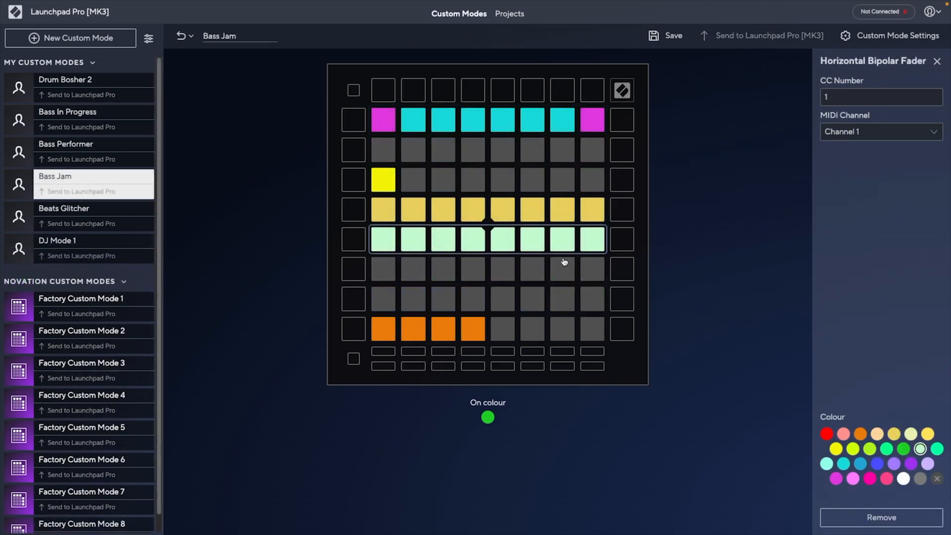
Inspect a fader in the existing Bass Jam layout while browsing modes.
click(852, 448)
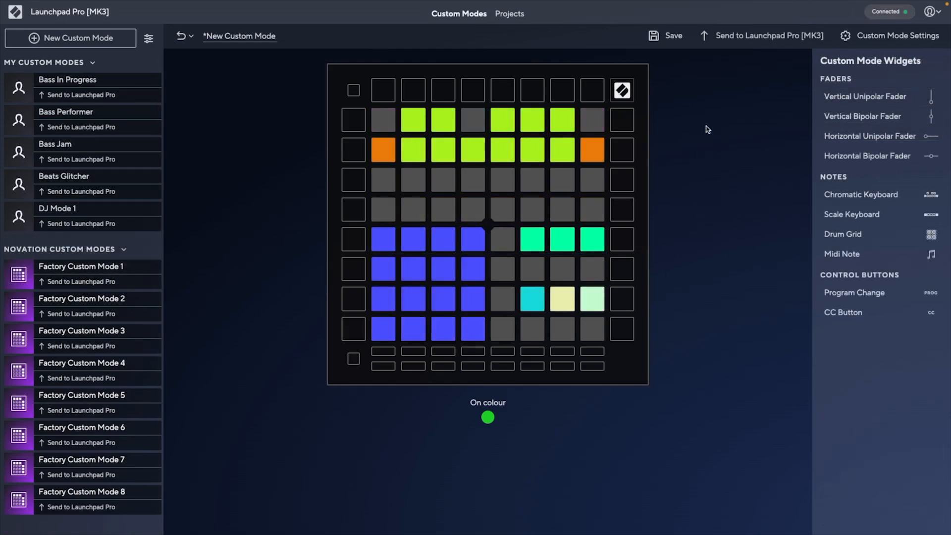
click(622, 90)
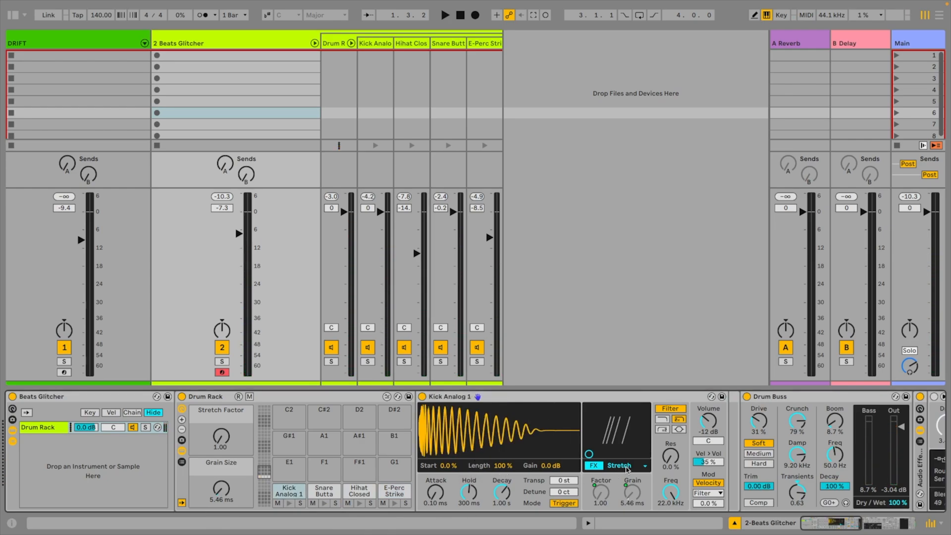
Switch the Kick Analog FX type to Stretch and raise the factor to about 10.5.
click(619, 465)
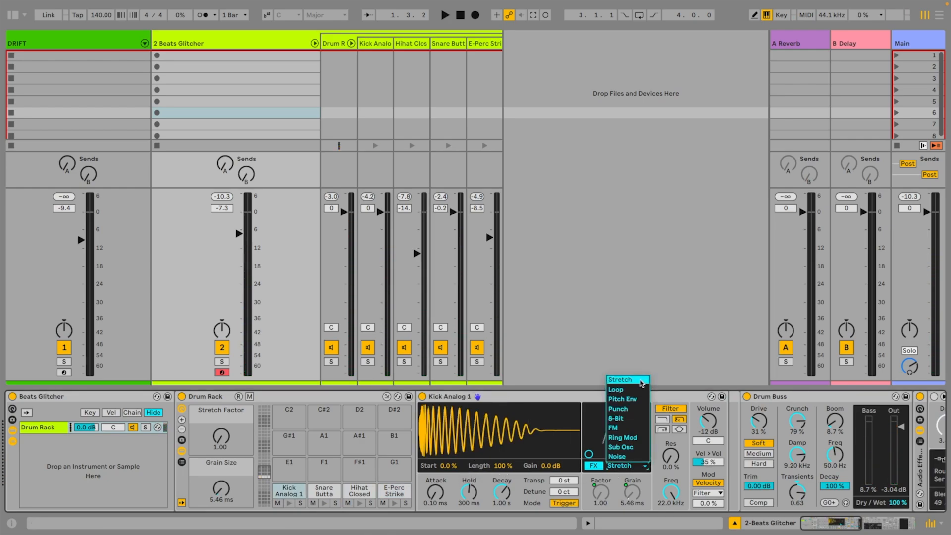
click(620, 379)
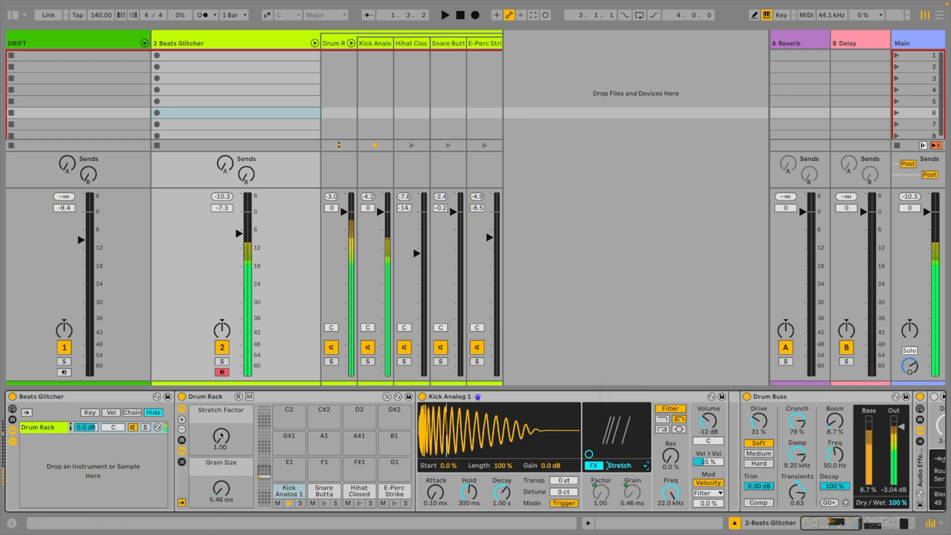
drag(220, 437, 220, 425)
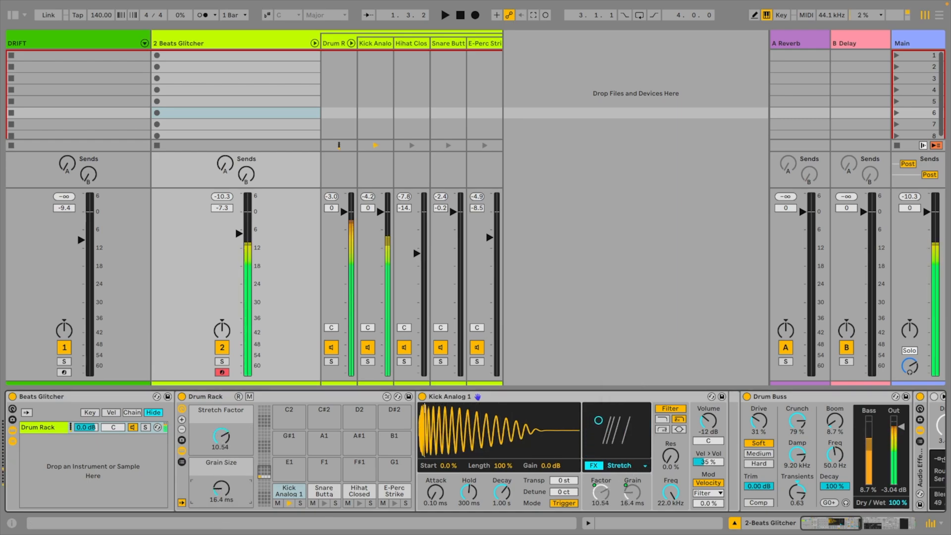
click(324, 490)
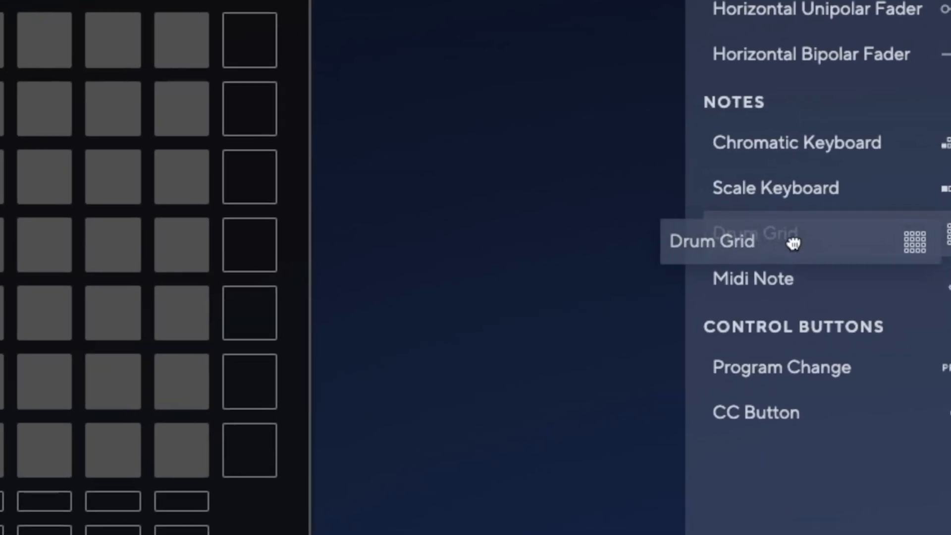
Place a drum grid and a blue vertical fader, then send the mode to custom slot 8.
click(711, 241)
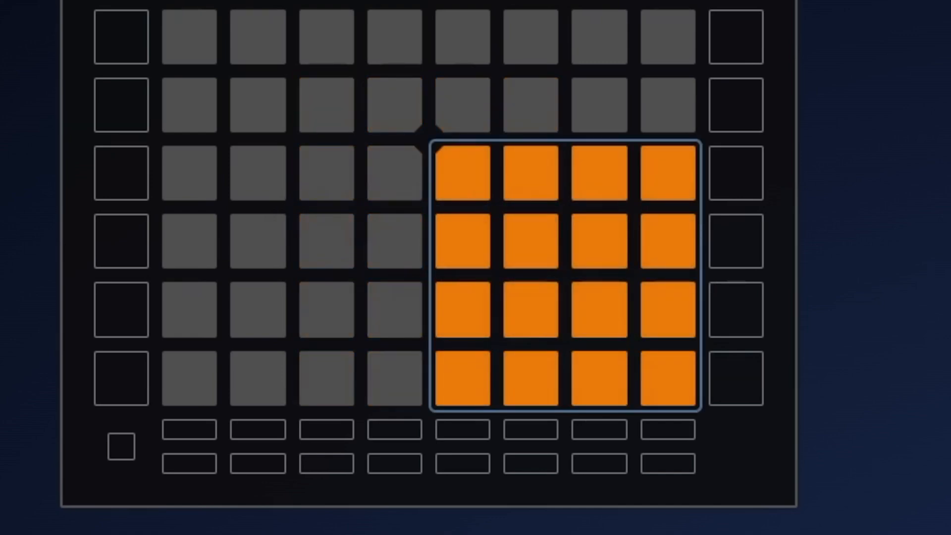
click(818, 357)
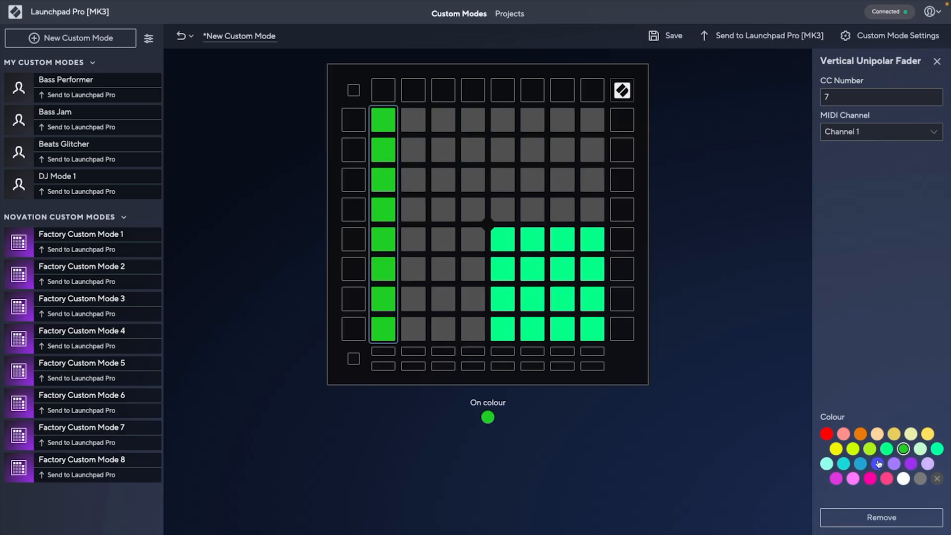
click(877, 464)
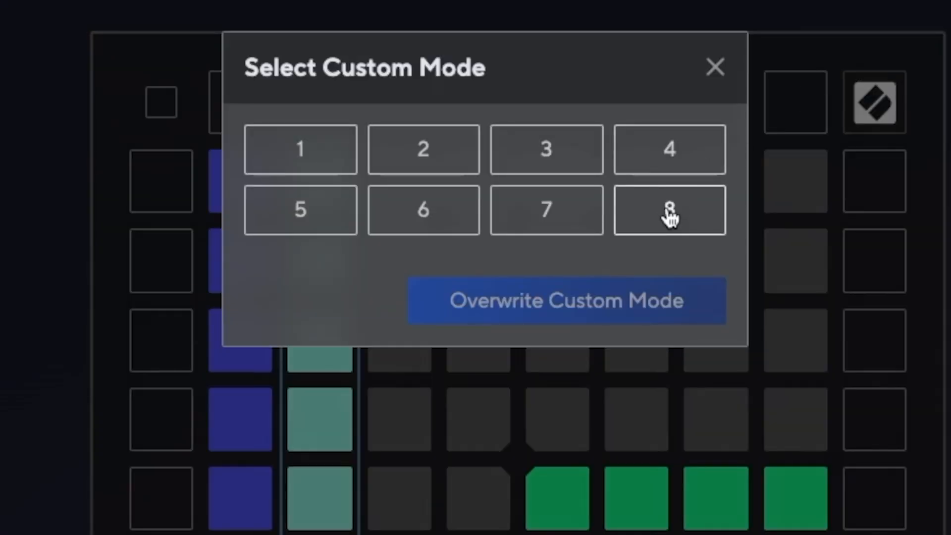
click(715, 66)
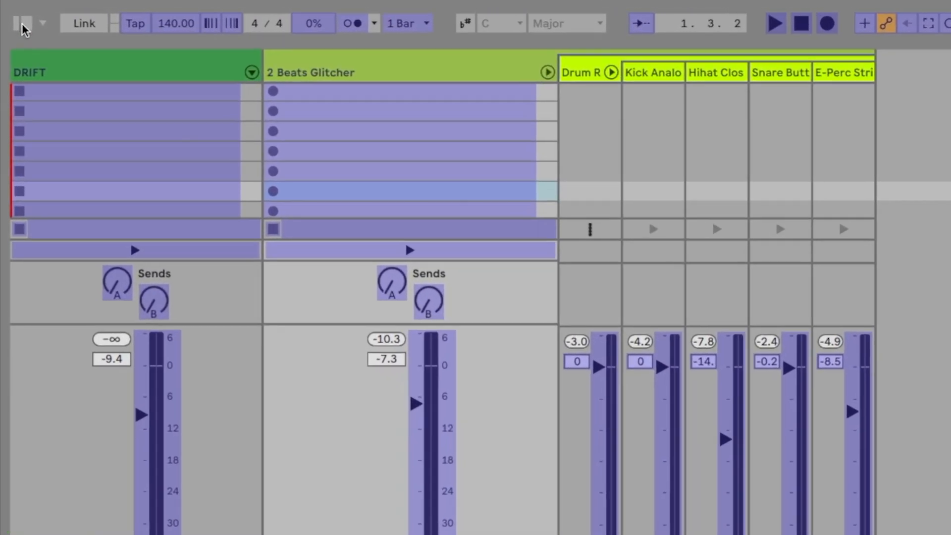
Enter MIDI Map Mode and assign a Launchpad fader to a Beats Glitcher rack parameter.
click(23, 23)
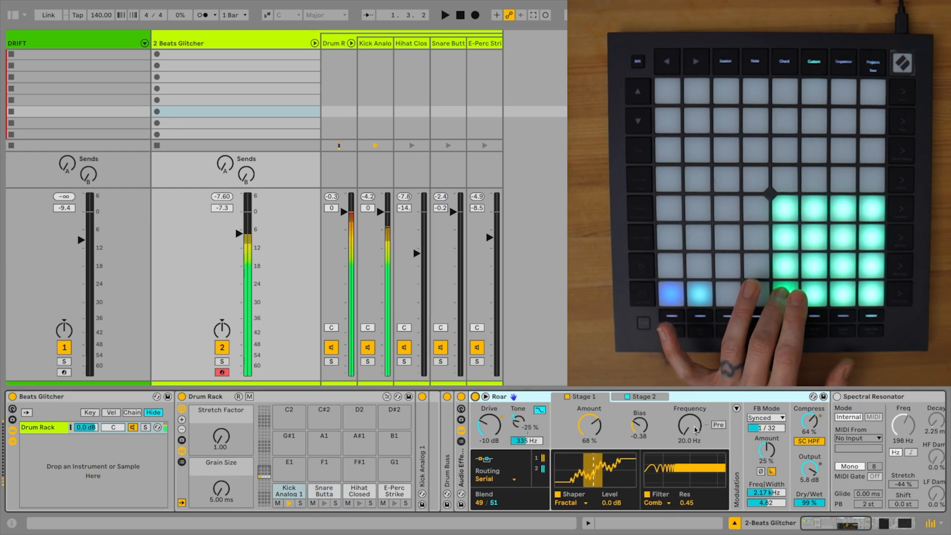
drag(690, 423, 690, 407)
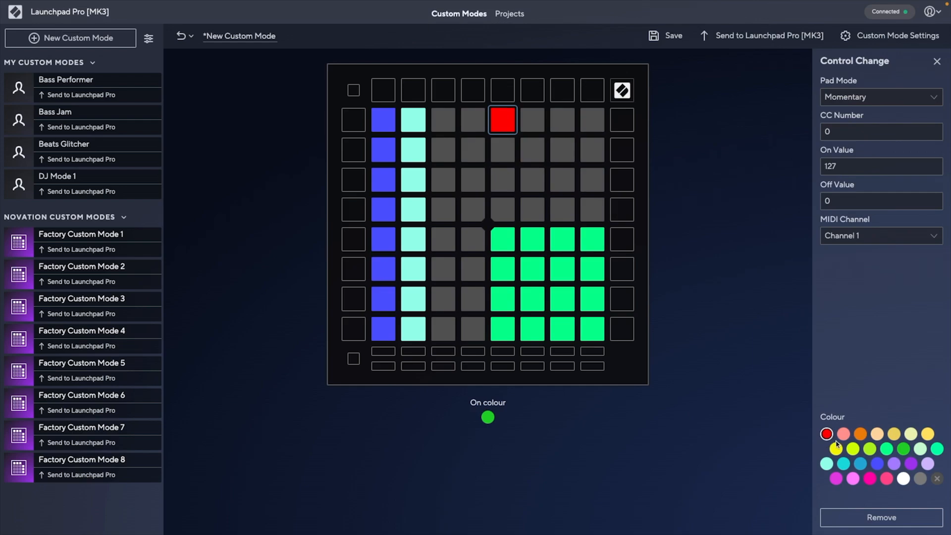
Colour the selected pad and set it momentary on CC 10 with On 127 and Off 0.
click(836, 448)
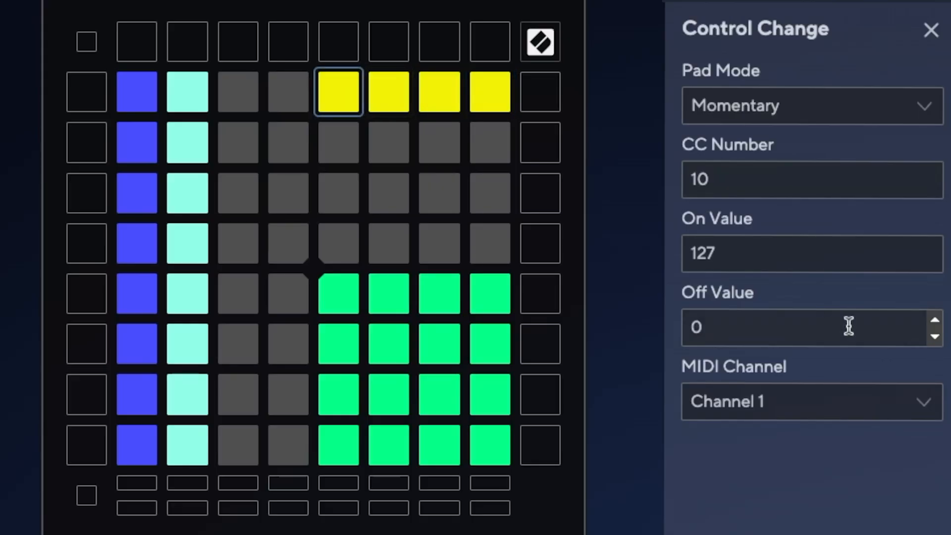
text(30)
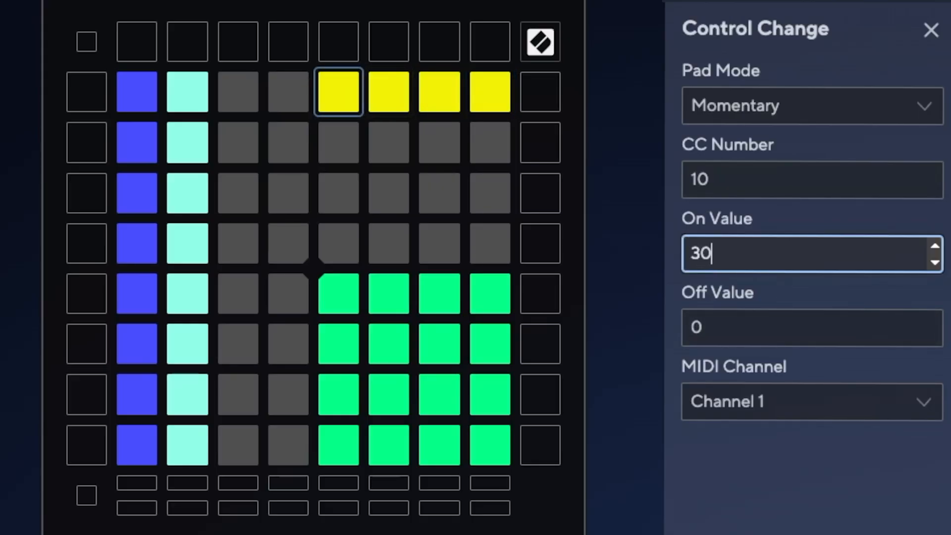
text(127)
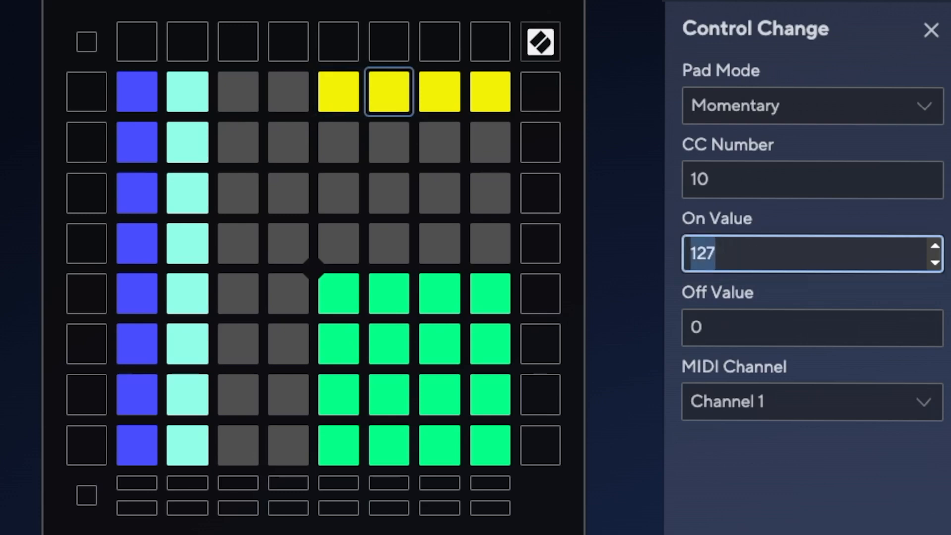
text(60)
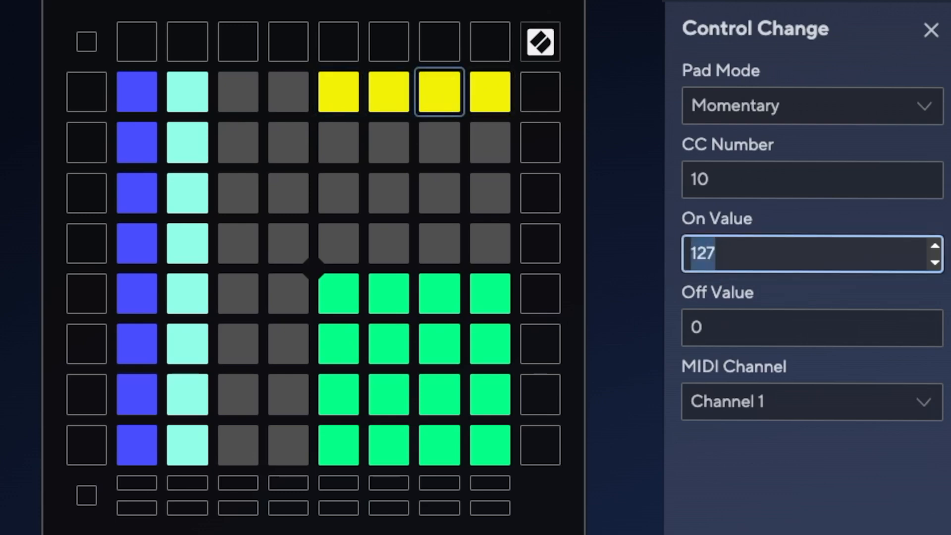
Select the remaining yellow top-row pads to give them the same momentary CC settings.
click(489, 91)
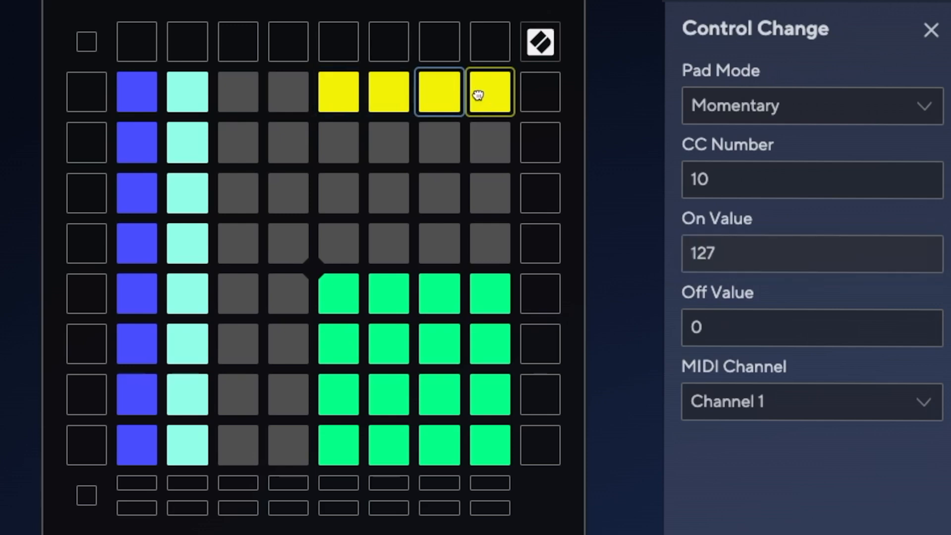
click(387, 91)
text(11)
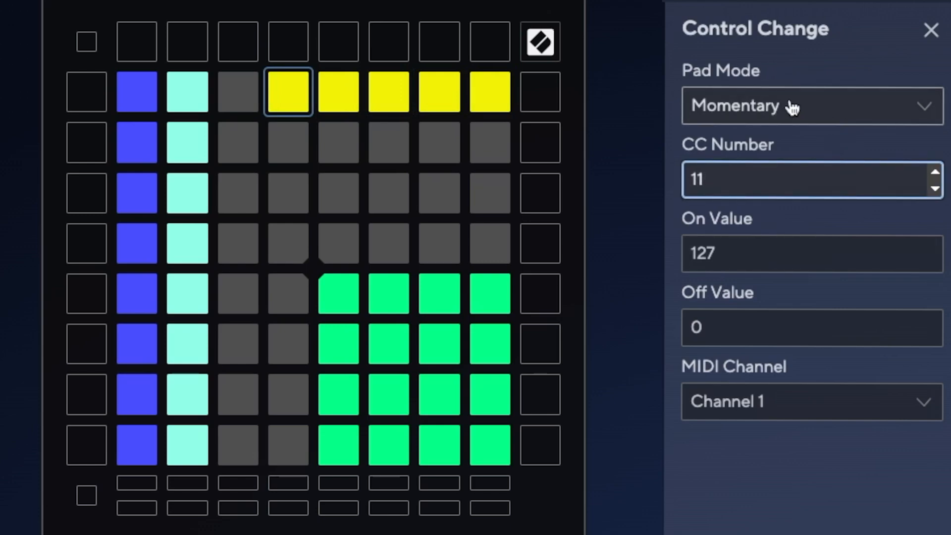
Set the fourth top-row CC 11 pad to Toggle mode and choose grey as its colour.
click(810, 106)
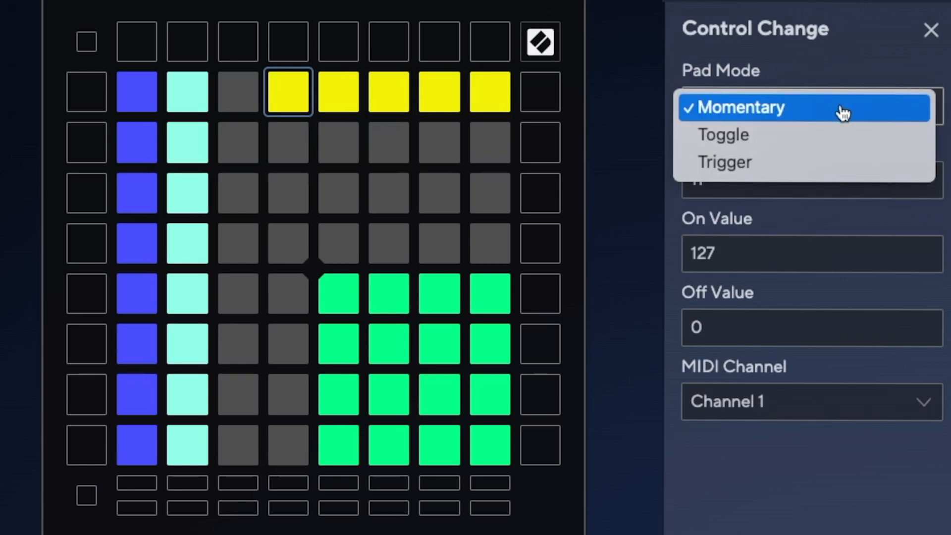
click(737, 107)
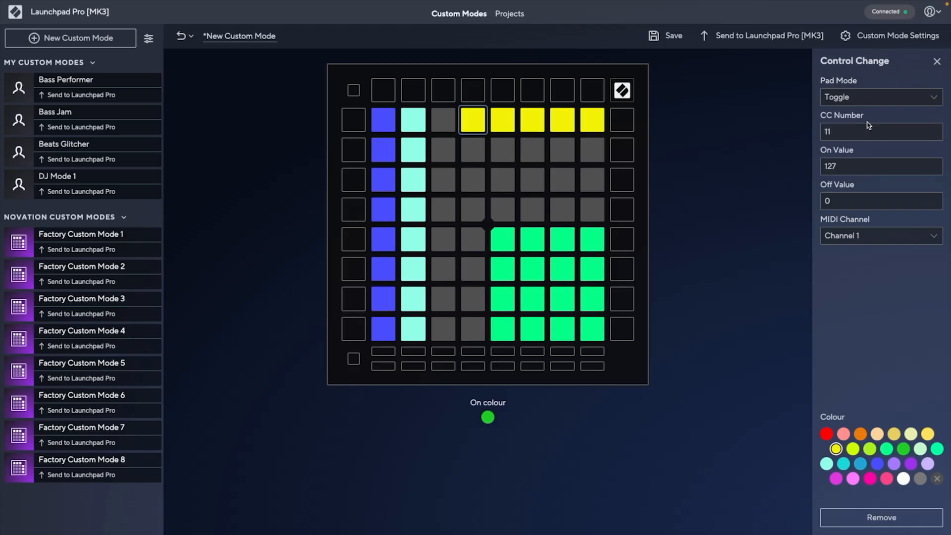
mouse_move(895, 265)
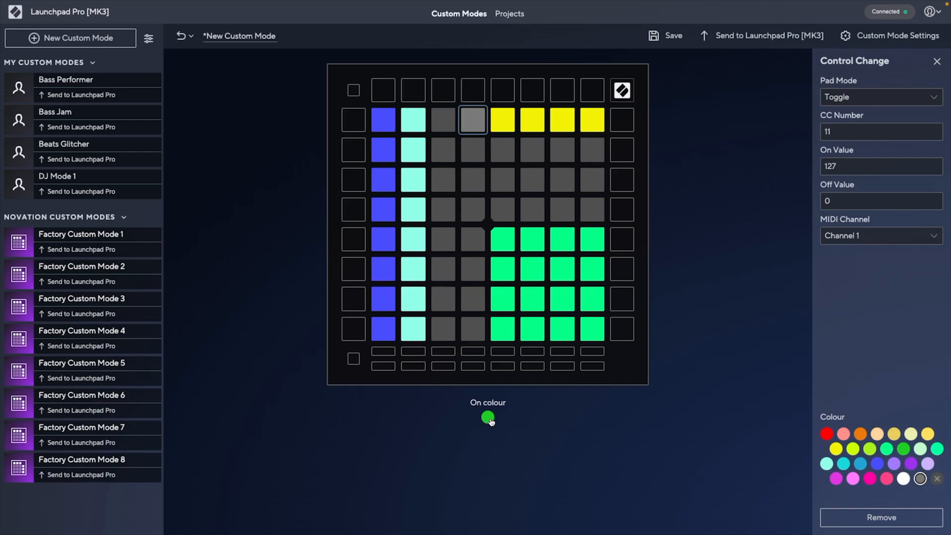
click(488, 418)
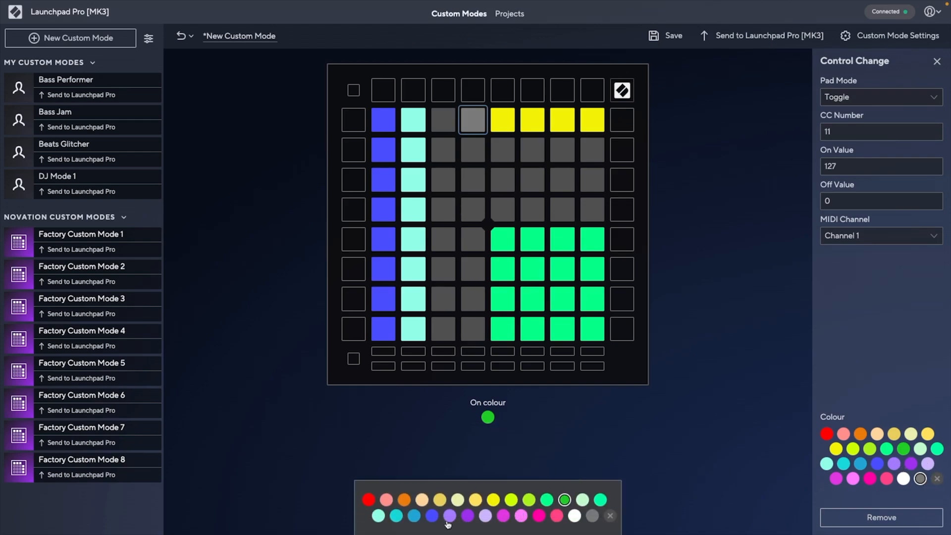
mouse_move(683, 444)
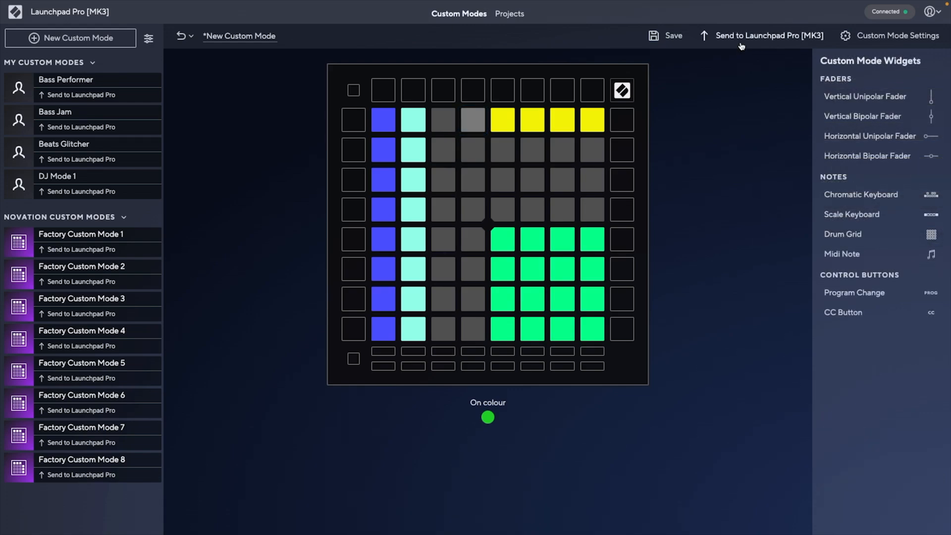
click(769, 36)
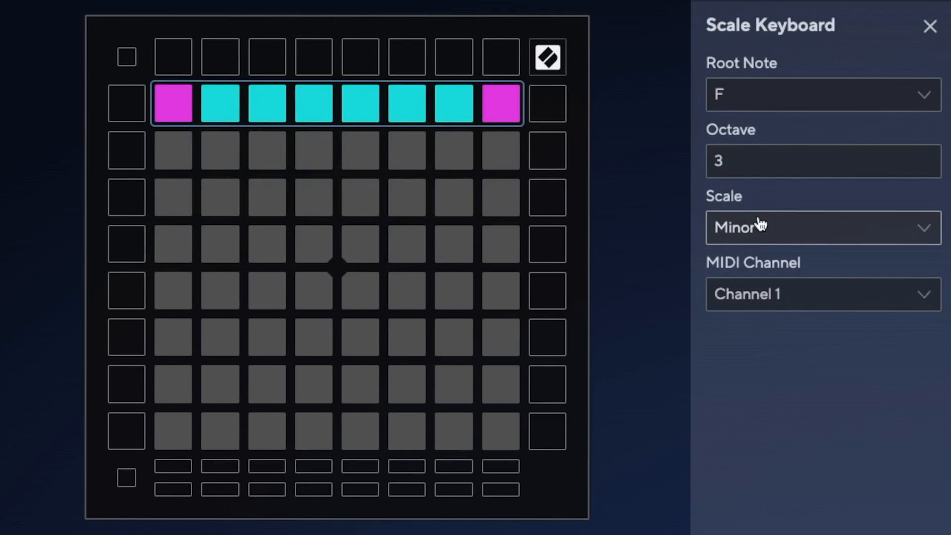
Choose Minor as the scale for the F root, octave 3 keyboard row.
click(823, 228)
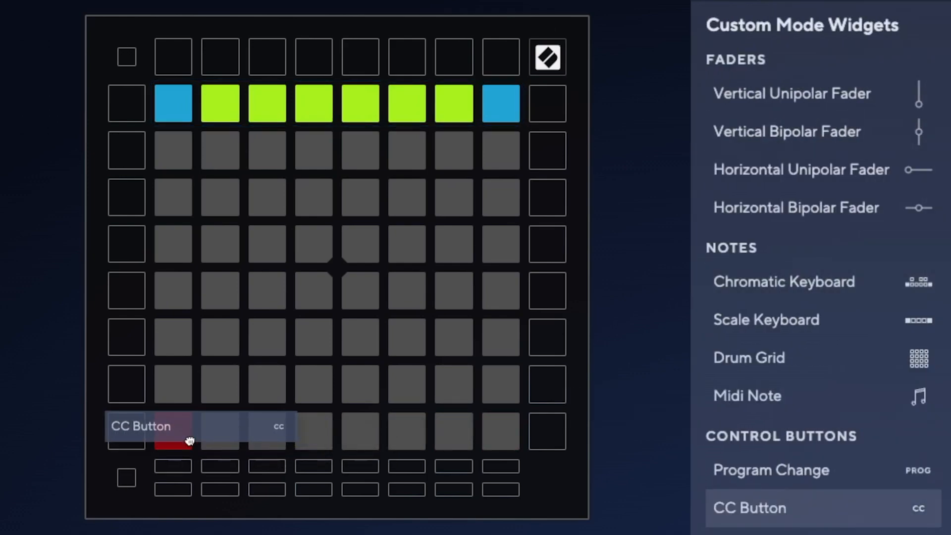
Fill the bottom row with orange trigger CC buttons numbered 35 to 40.
click(172, 431)
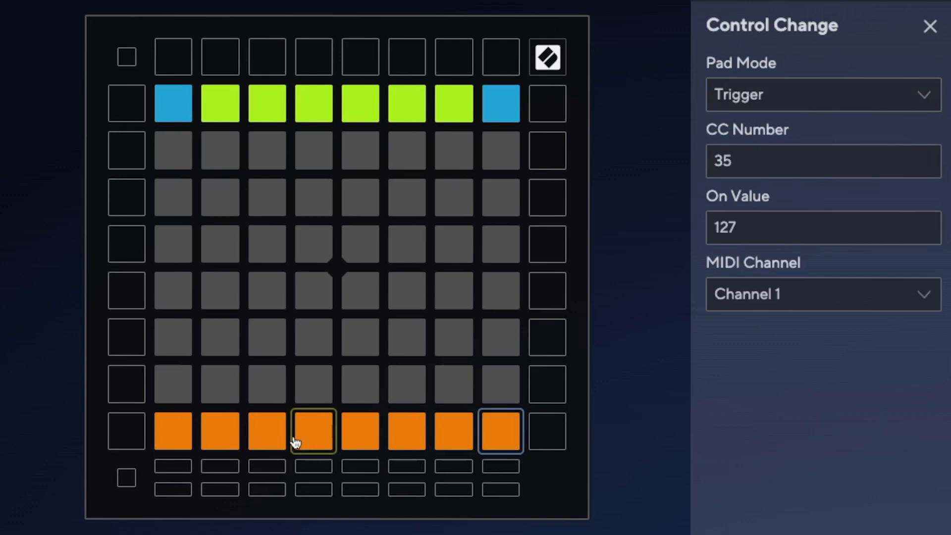
click(265, 431)
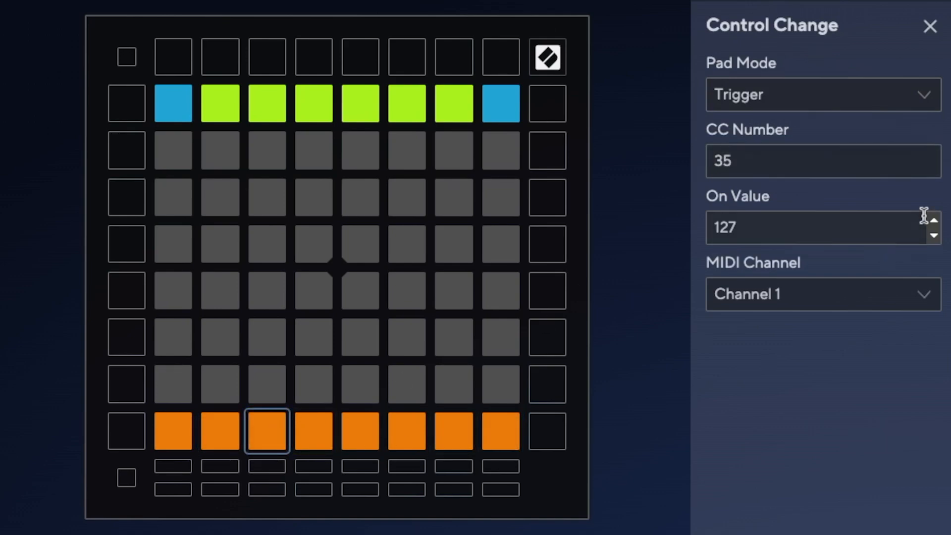
click(359, 431)
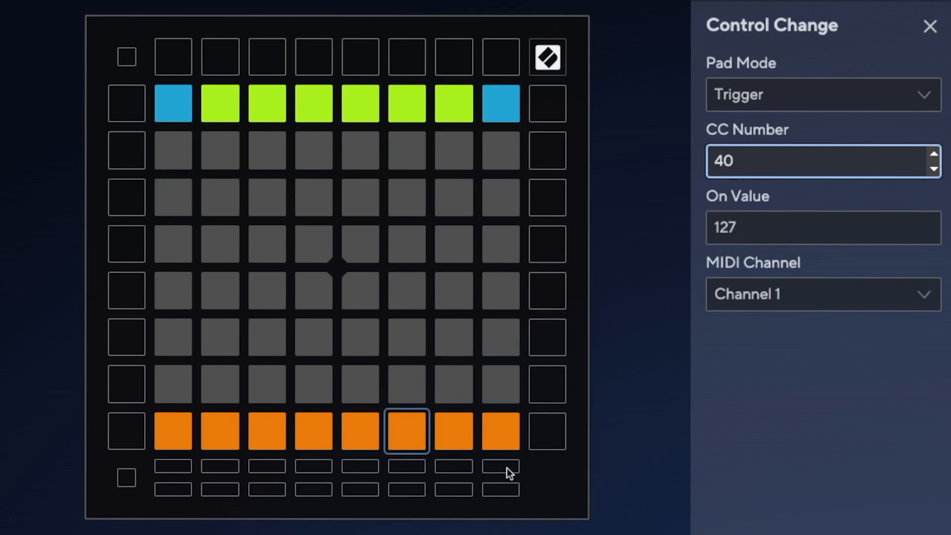
click(933, 169)
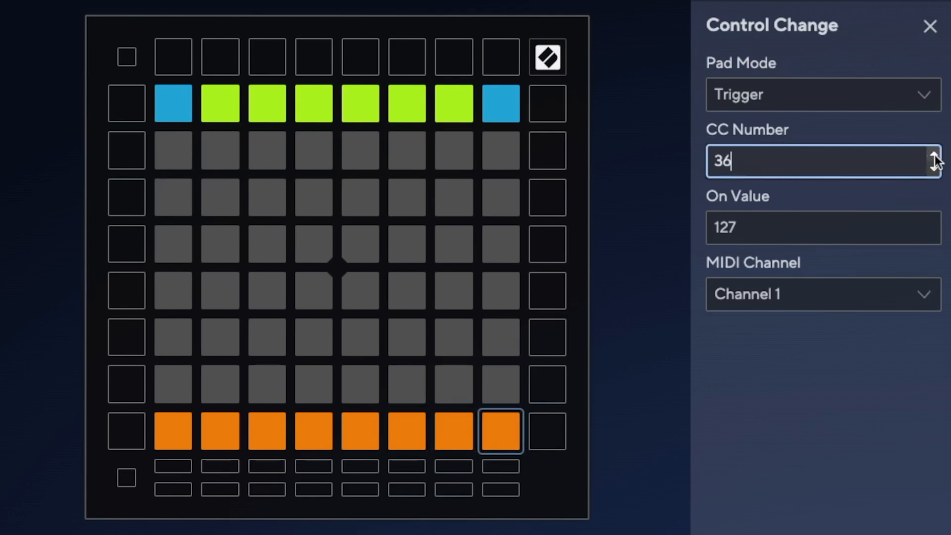
Save the custom mode as Bass In Progress.
click(931, 26)
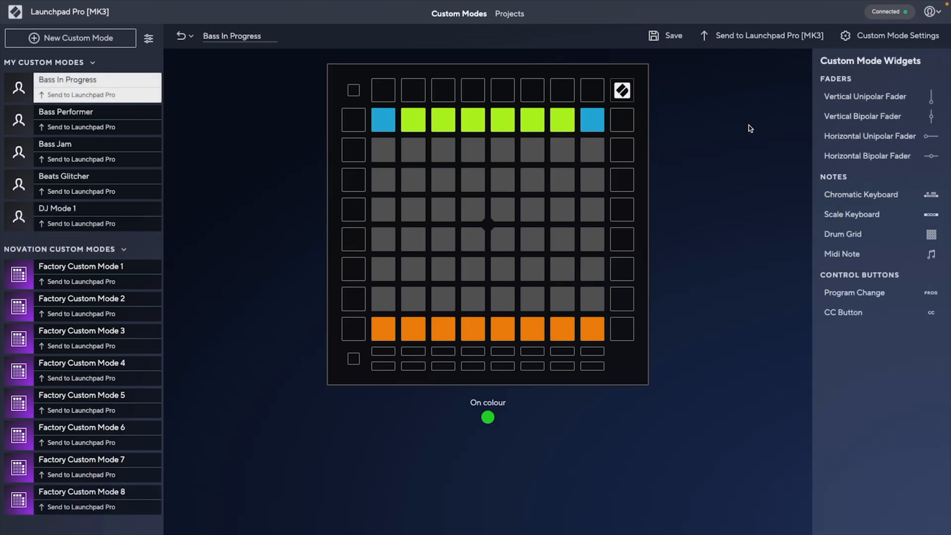
Send the Bass In Progress mode to the Launchpad Pro [MK3].
click(769, 35)
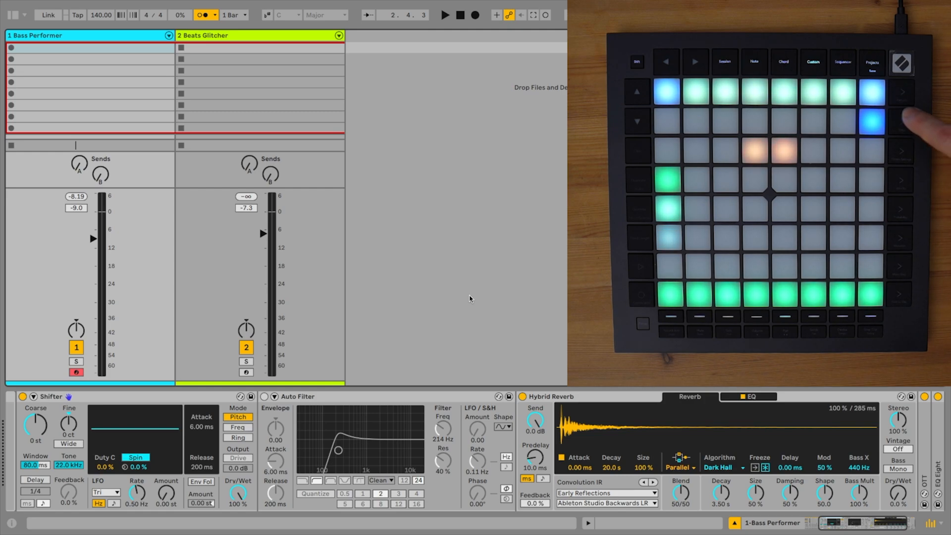
Briefly solo the Bass Performer track from a Launchpad pad, then return it to normal.
click(871, 120)
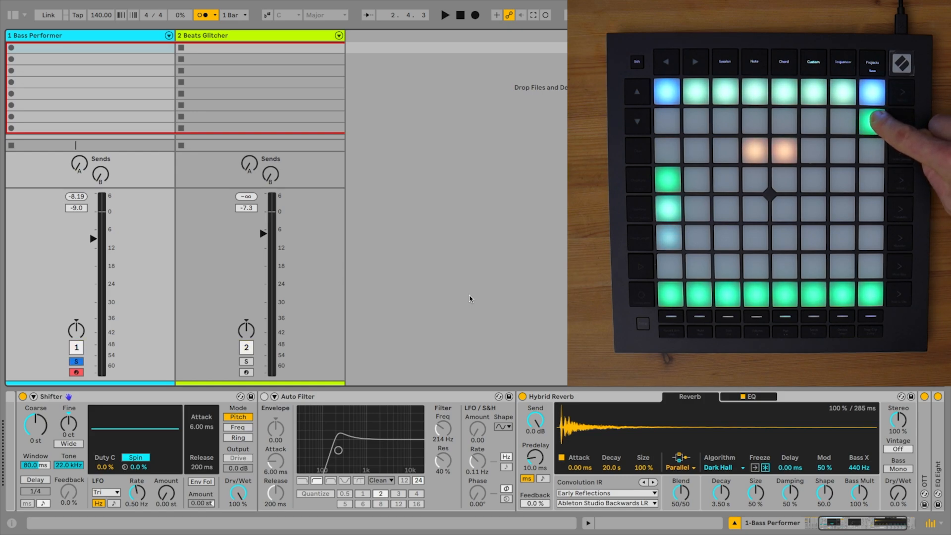
click(871, 121)
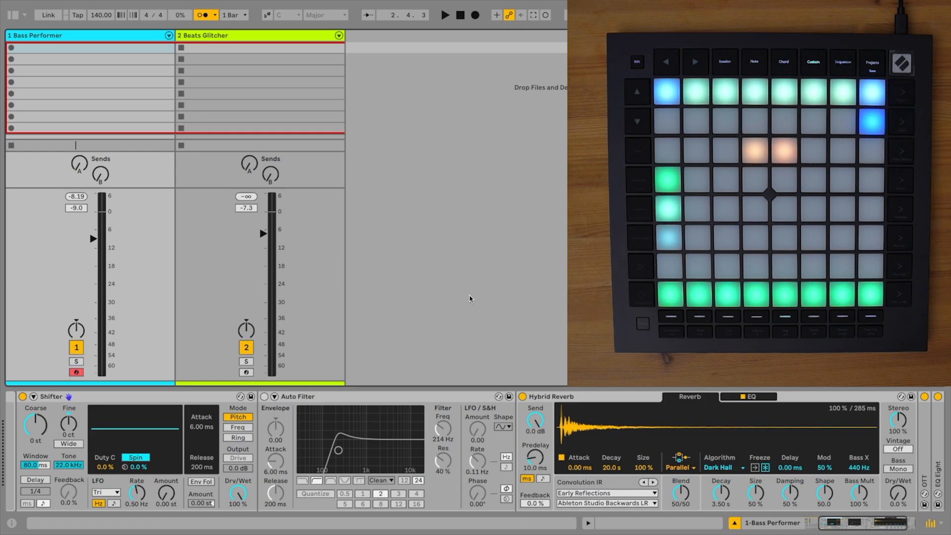